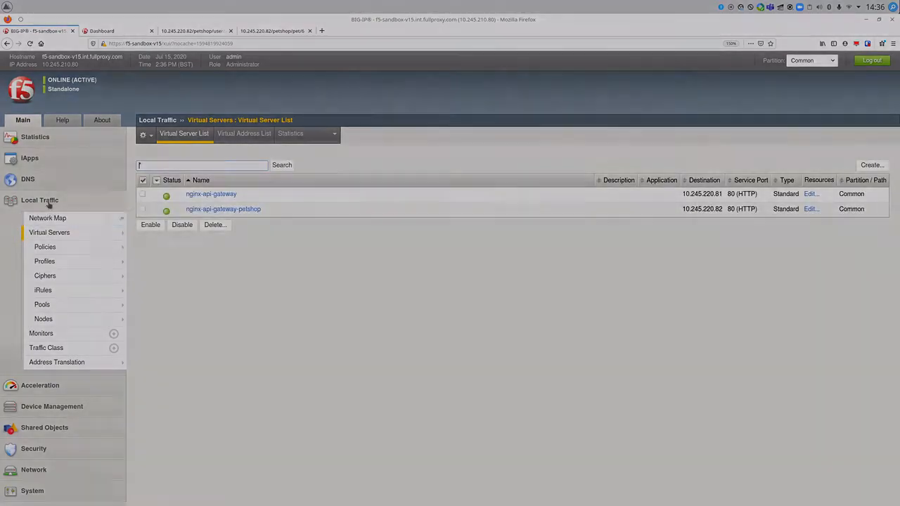
click(102, 30)
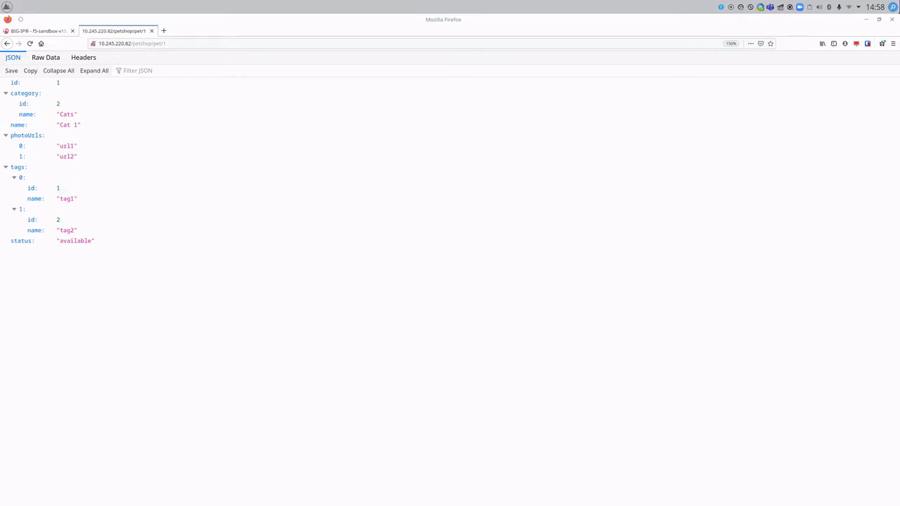
text(http://10.245.220.82/petshop/user/adminuser)
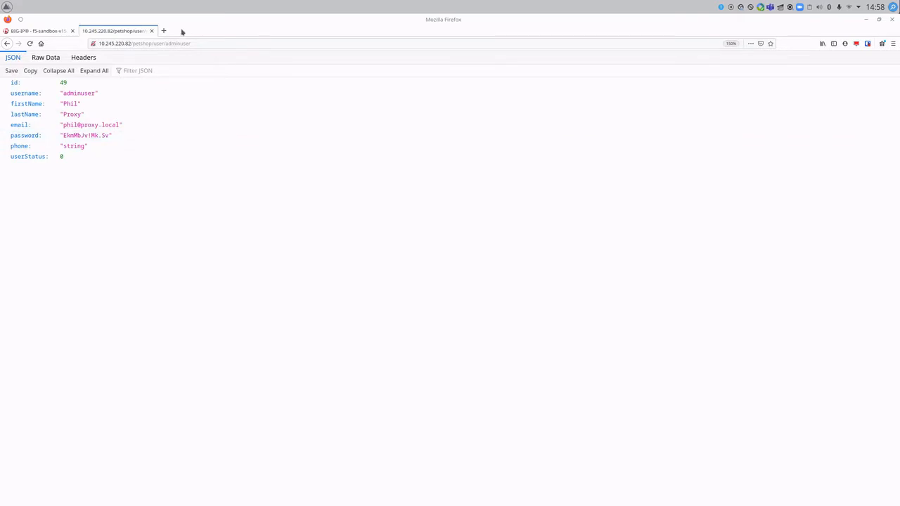
click(38, 31)
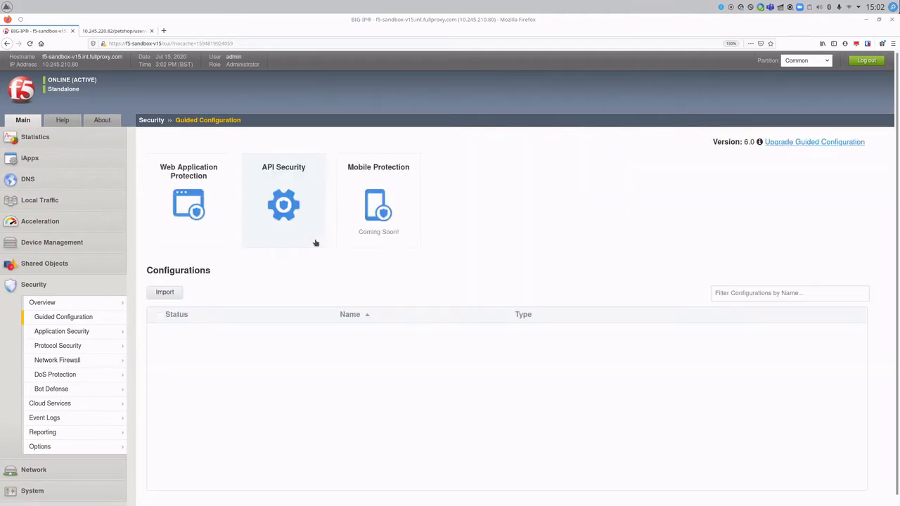
- Open Application Security > Security Policies and start a new policy
click(63, 316)
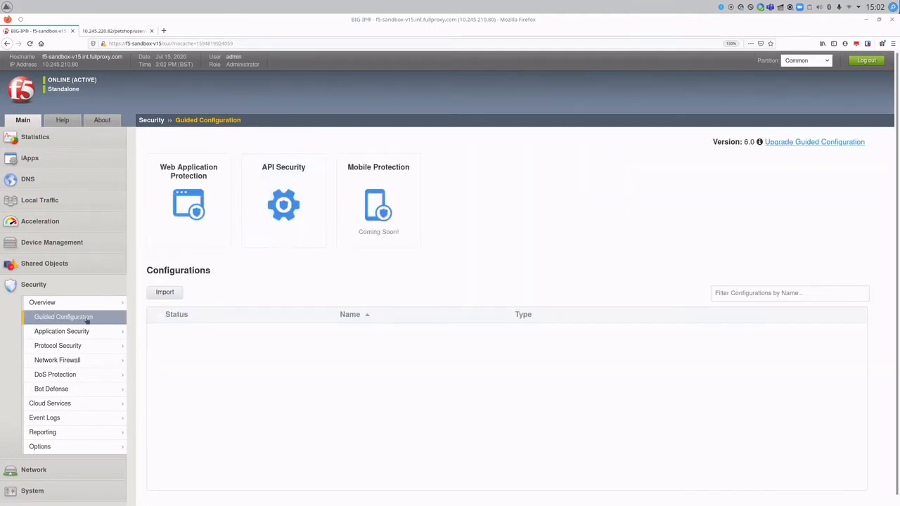
click(62, 332)
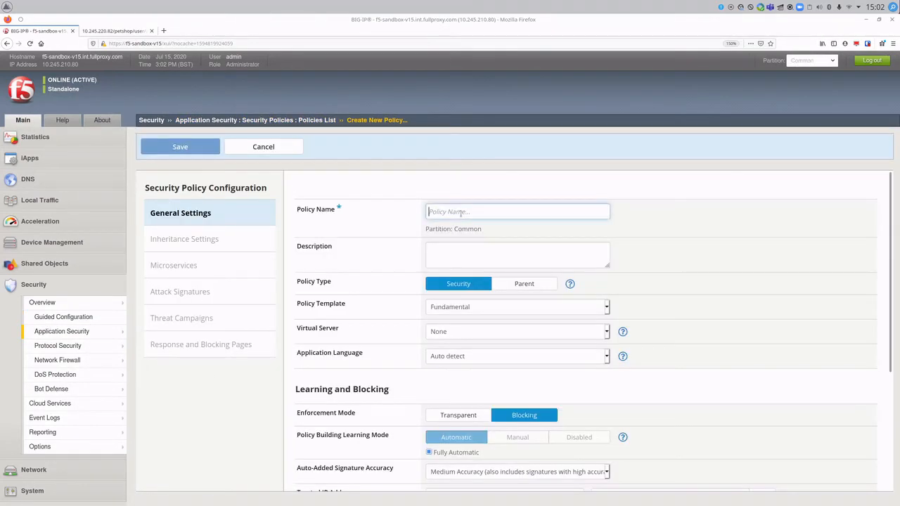
- Name the policy PetStore-API-Protection and choose the API Security template
text(PetS)
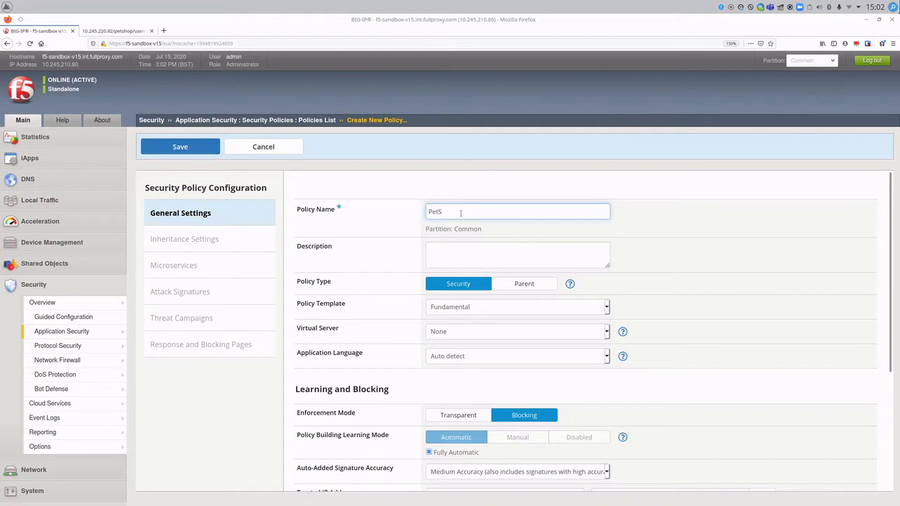
text(tore-API-Protection)
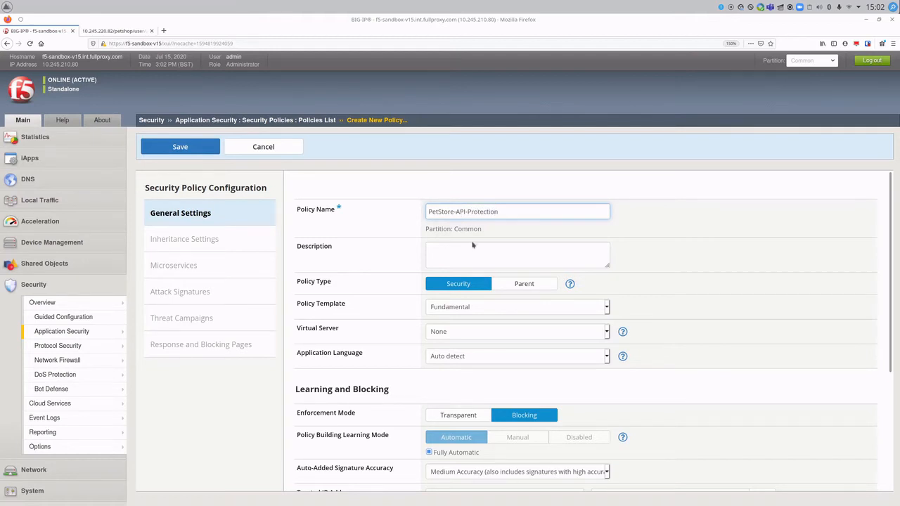
click(604, 307)
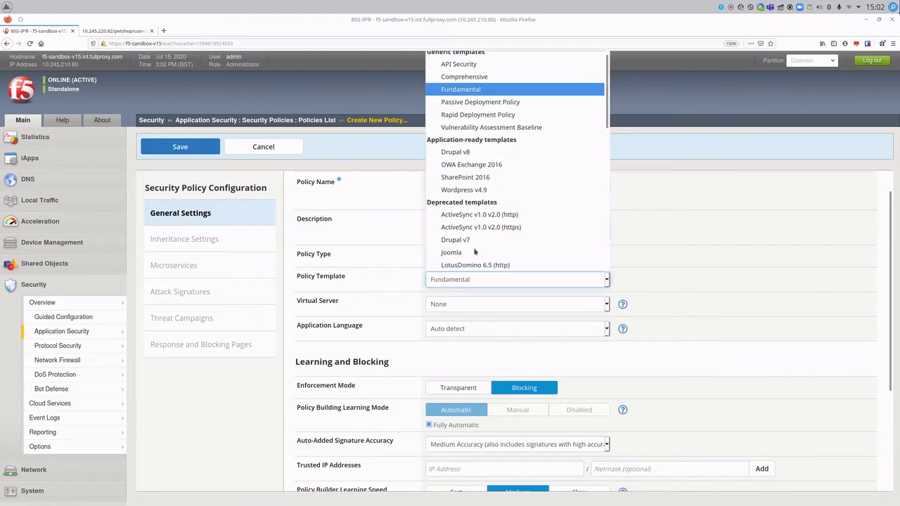
click(458, 64)
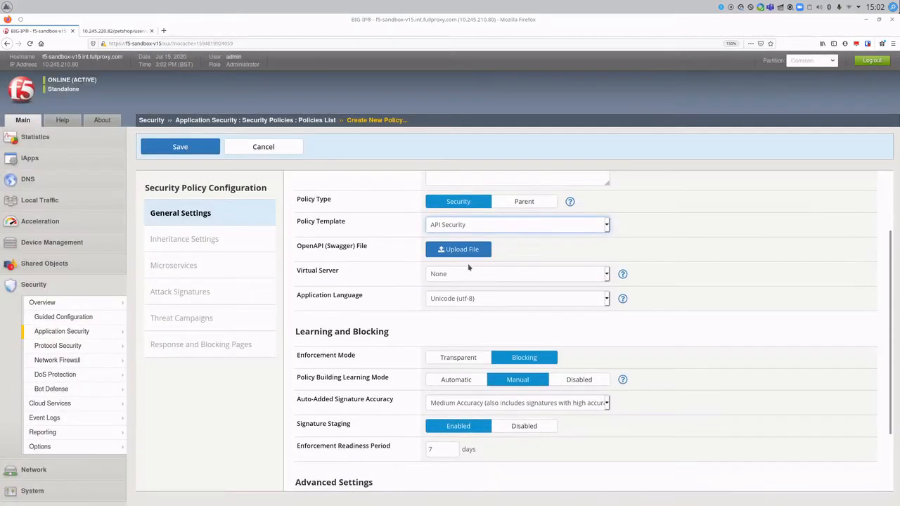
- Attach swagger-petstore.json, assign nginx-api-gateway-petshop, and save the policy
click(458, 249)
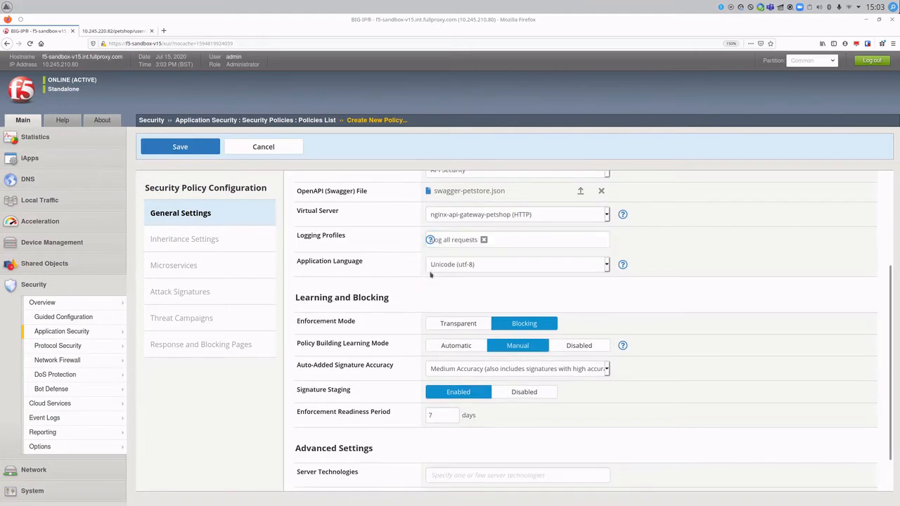
scroll(down, 3)
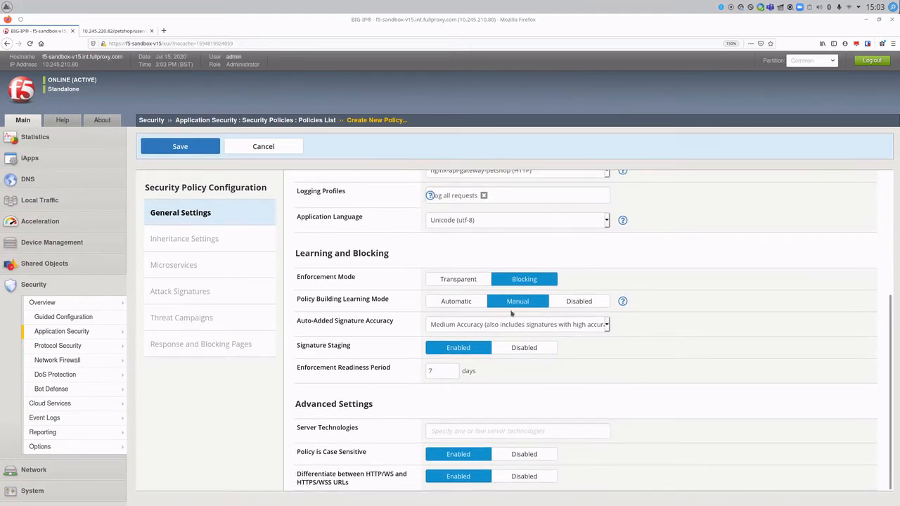
click(524, 348)
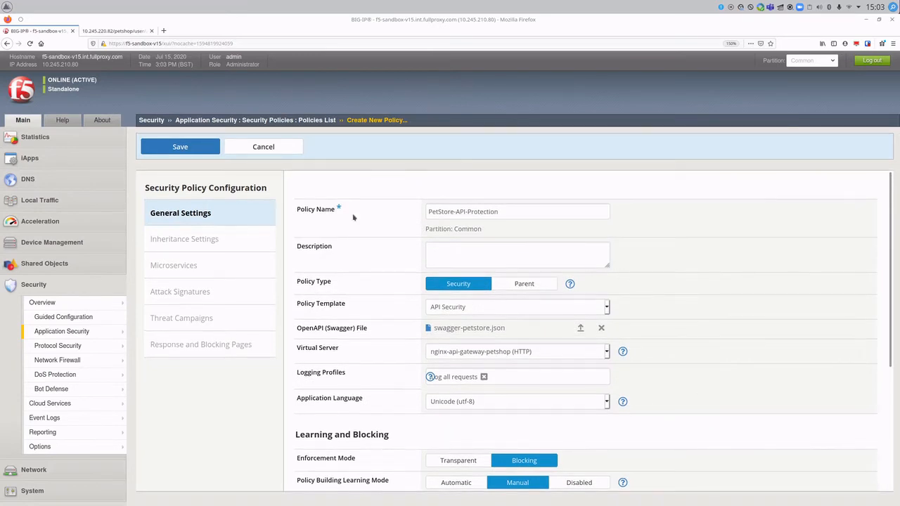
click(180, 147)
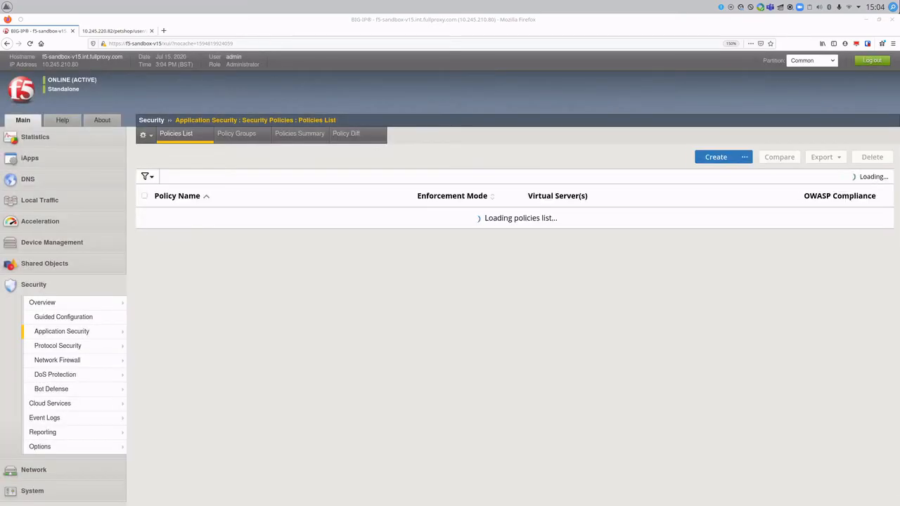
- Open Security > Event Logs > Application > Requests, currently empty
click(44, 418)
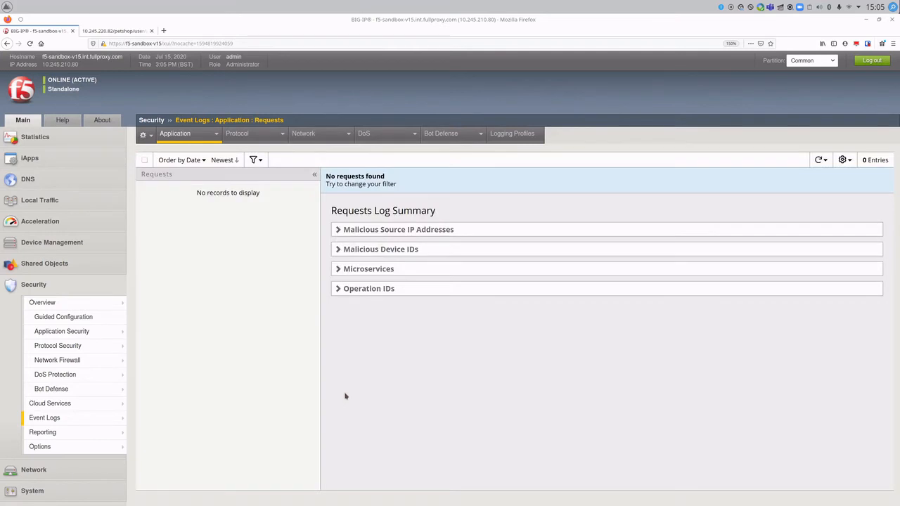
mouse_move(304, 209)
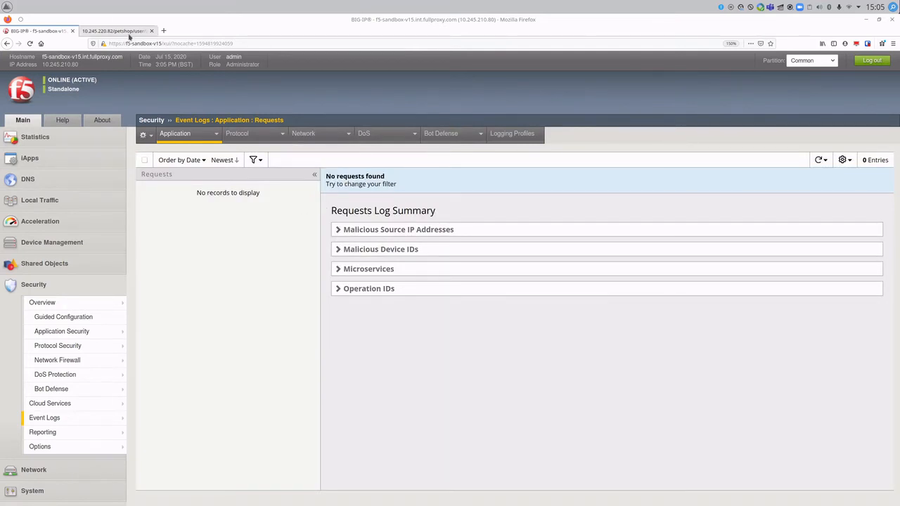
- Resend the adminuser request, then load /petshop/pet/1 and the ' or '1'='1 injection URL
click(113, 30)
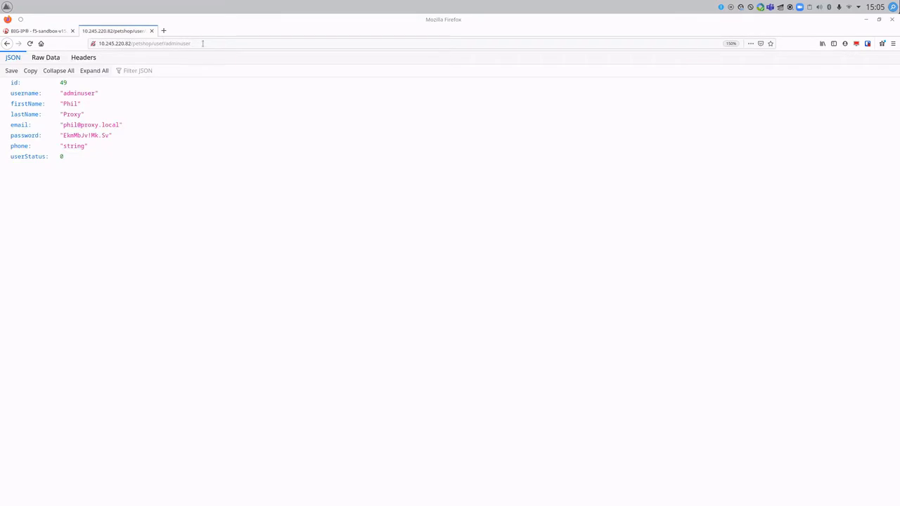
click(144, 43)
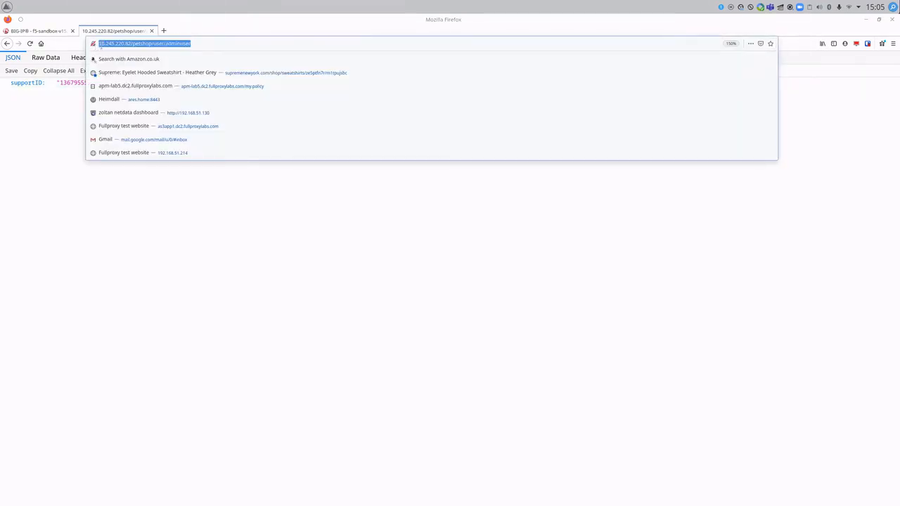
text(http://10.245.220.82/petshop/pet/1)
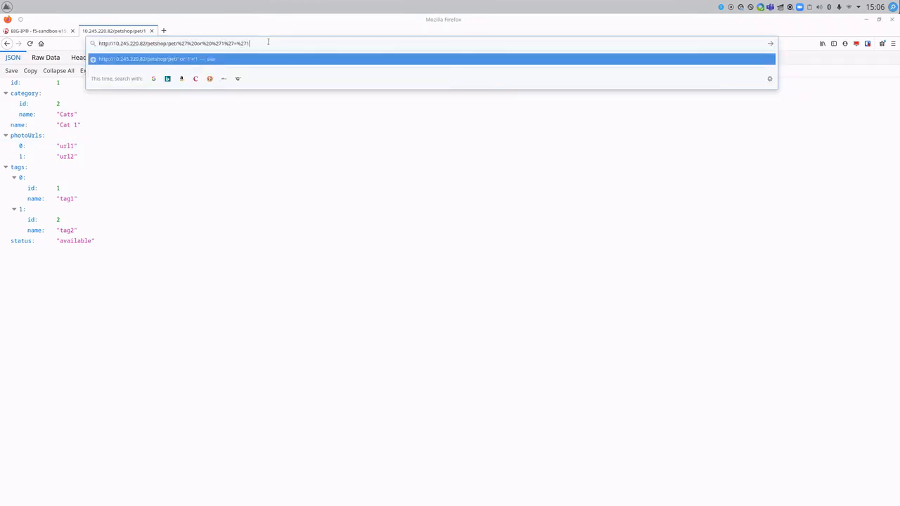
click(39, 30)
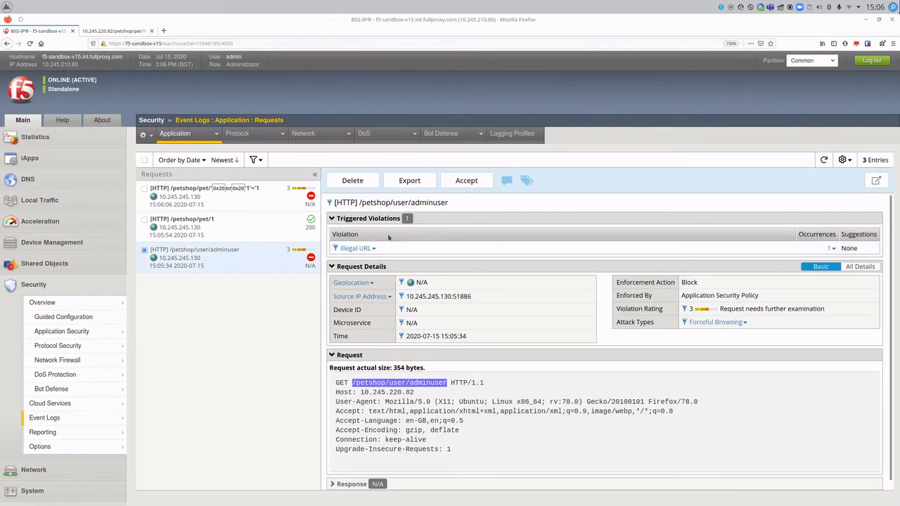
mouse_move(355, 248)
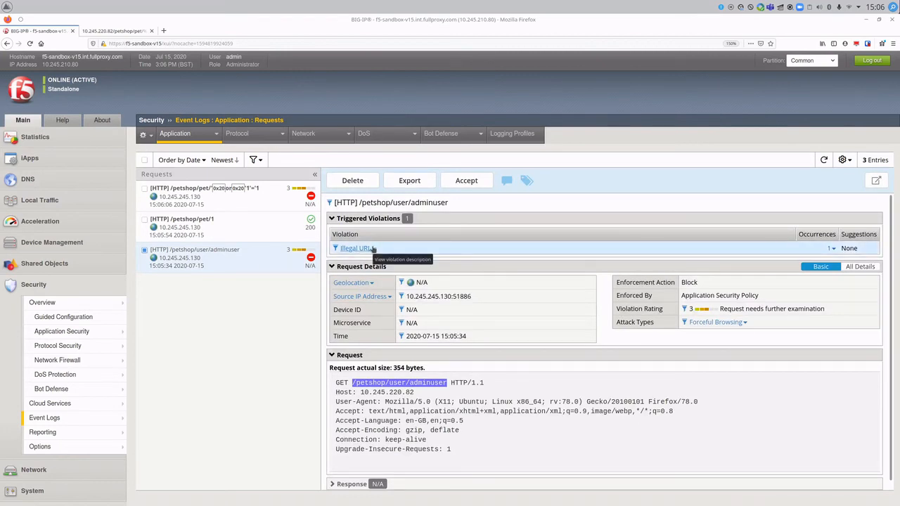
mouse_move(250, 235)
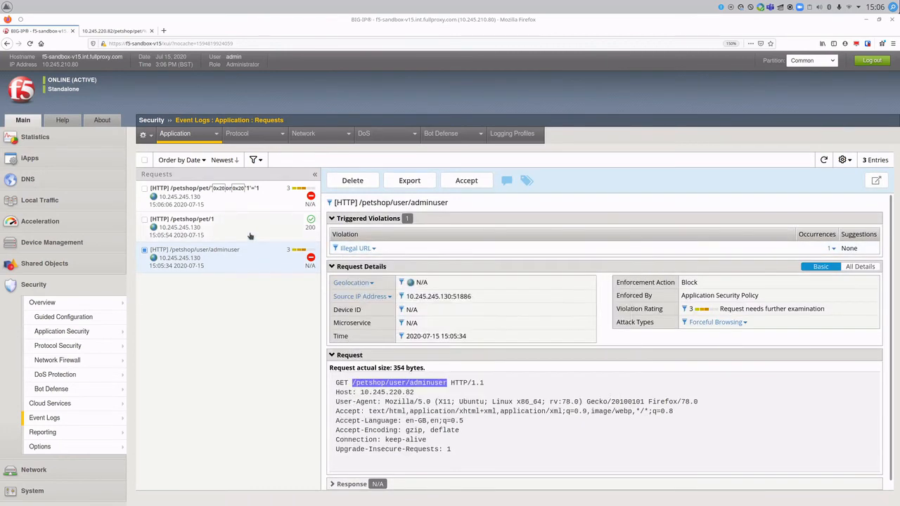
- View the /petshop/pet/' or '1'='1 entry, flagged as illegal parameter data type
click(190, 196)
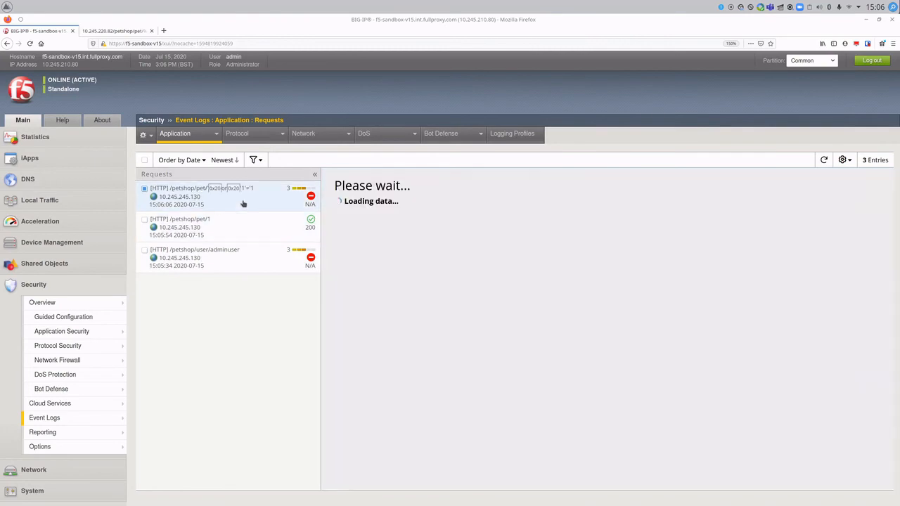
click(197, 196)
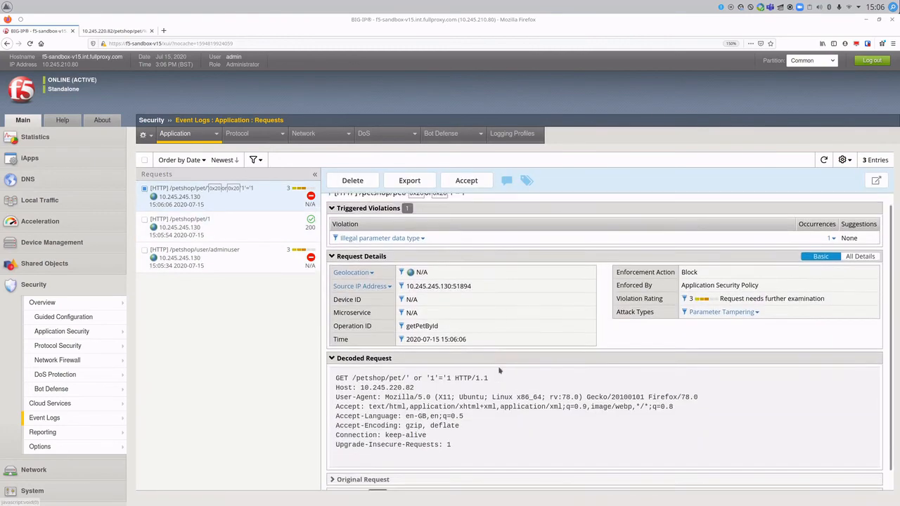